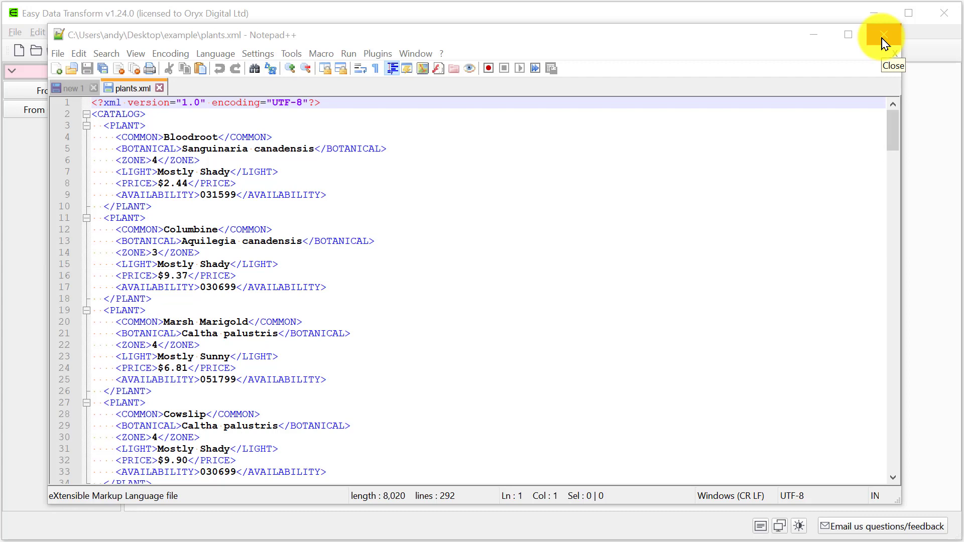
{"action": "mouse_move", "coordinate": [883, 36]}
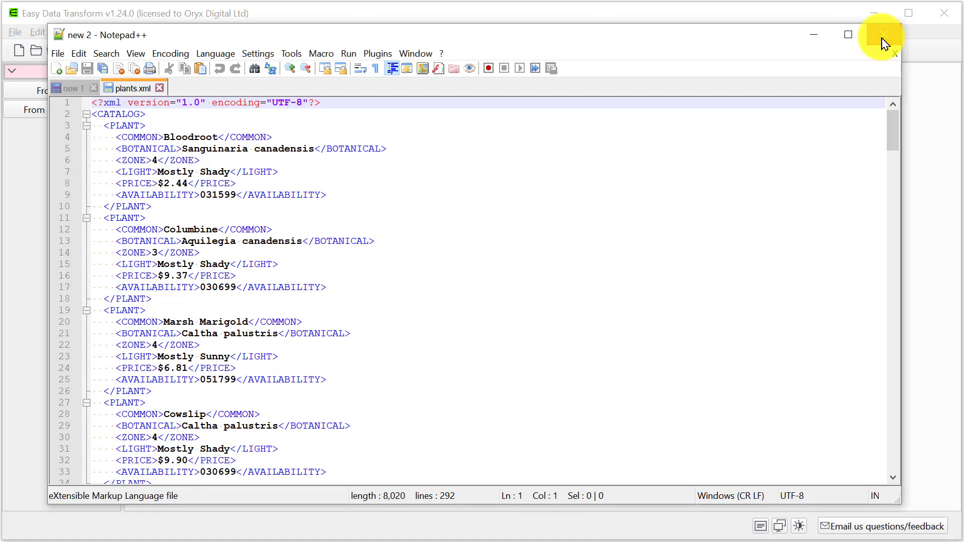
Close Notepad++ and add plants.xml as an XML input (6 columns, 36 rows)
{"action": "left_click", "coordinate": [882, 35]}
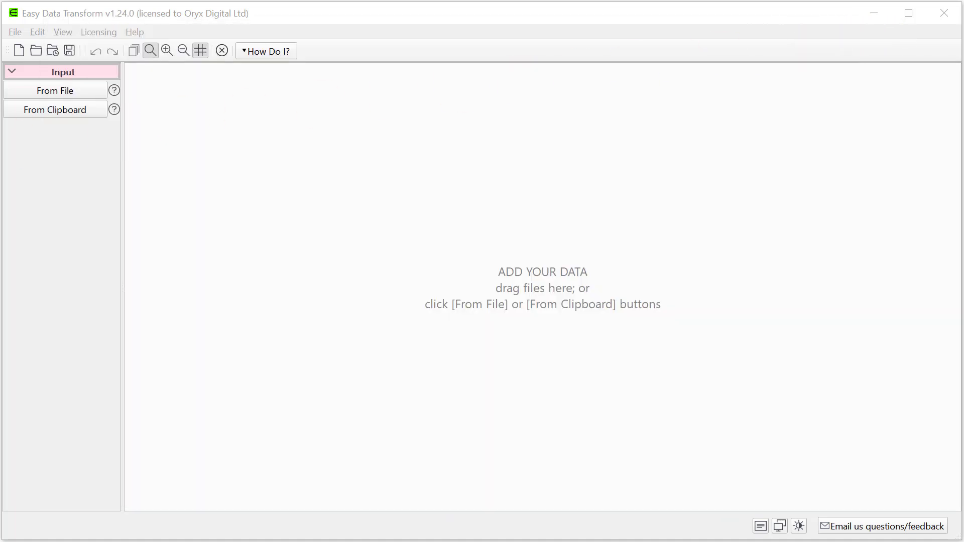
{"action": "left_click", "coordinate": [54, 89]}
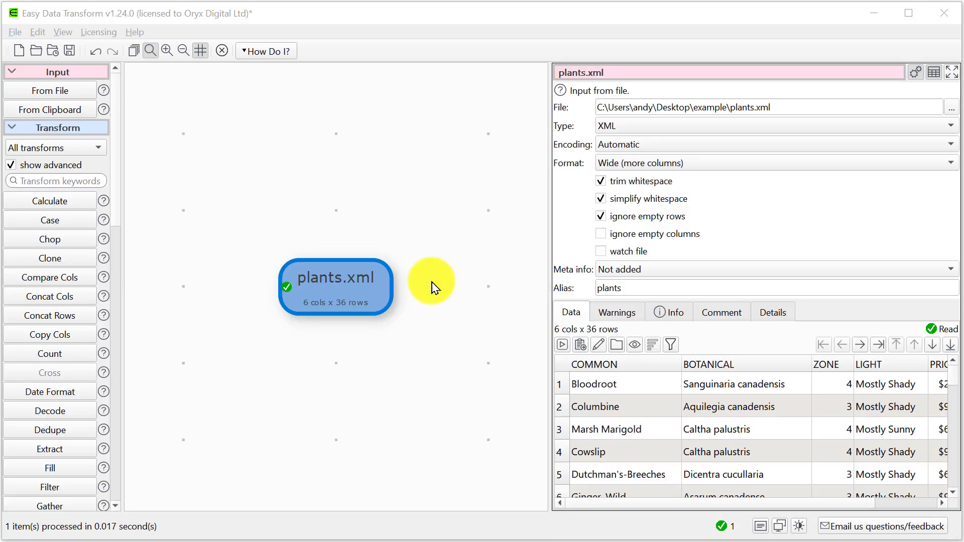
{"action": "mouse_move", "coordinate": [725, 394]}
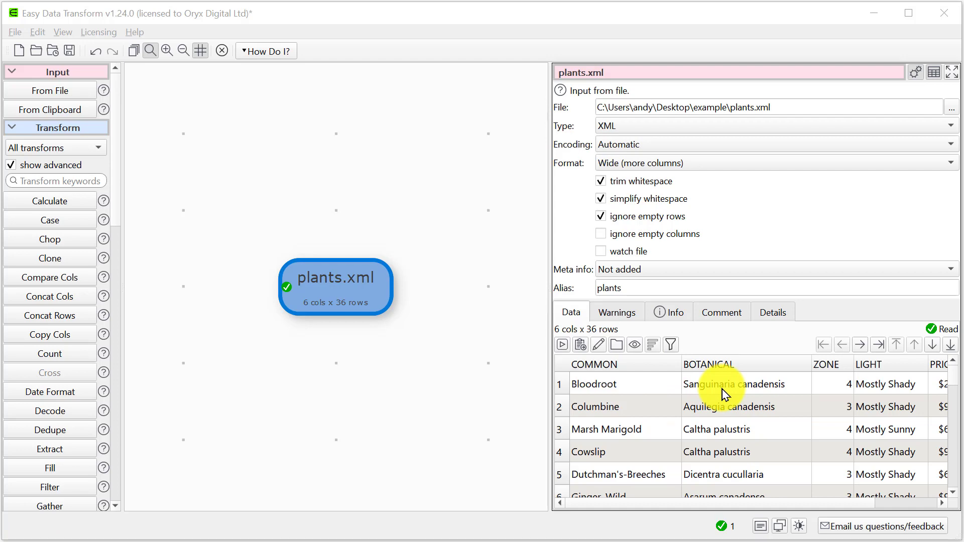
{"action": "scroll", "scroll_direction": "down", "scroll_amount": 3}
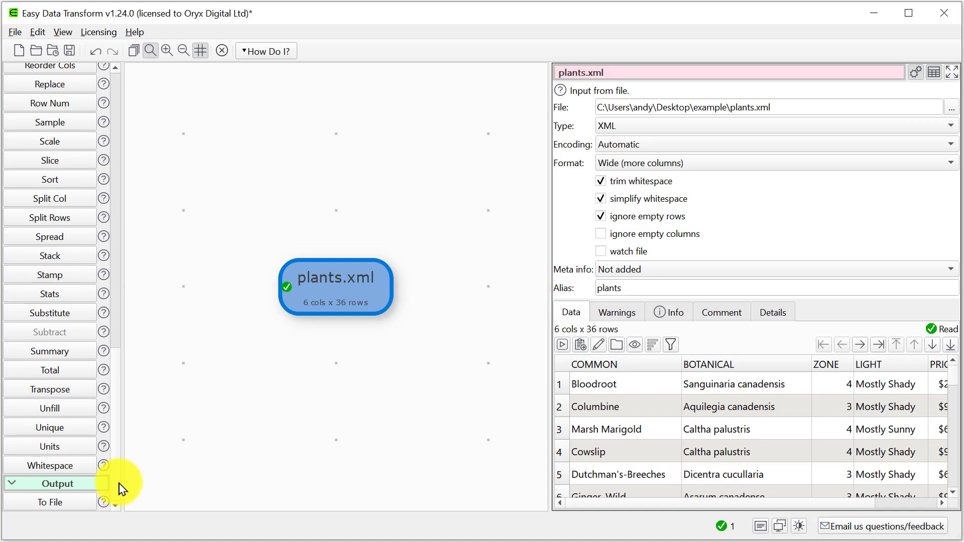
Add a To File output writing the plants data to output.xlsx
{"action": "left_click", "coordinate": [52, 503]}
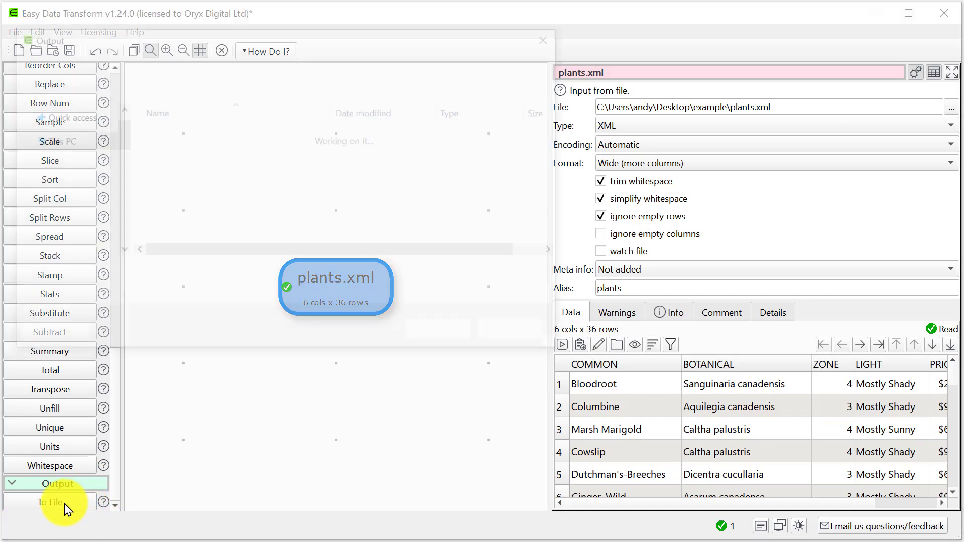
{"action": "left_click", "coordinate": [54, 503]}
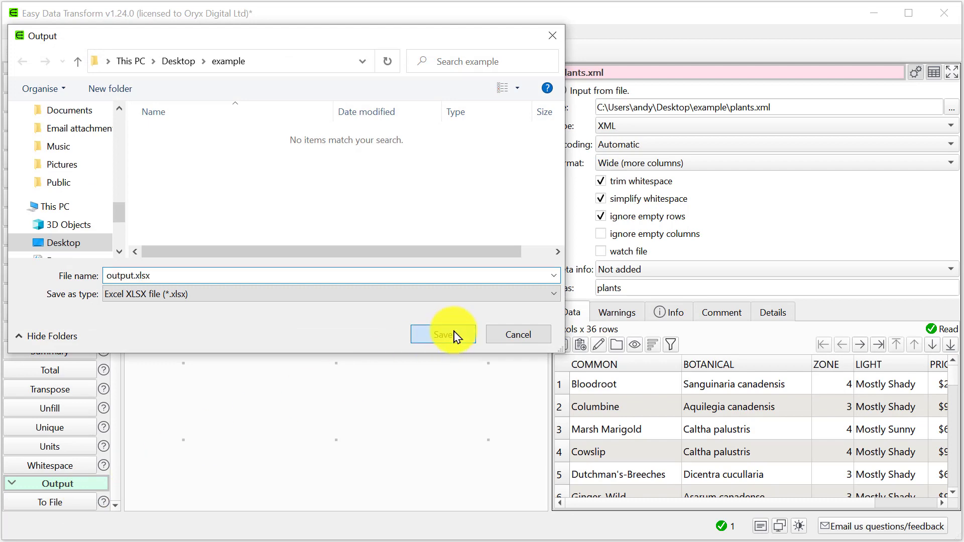
{"action": "left_click", "coordinate": [443, 333]}
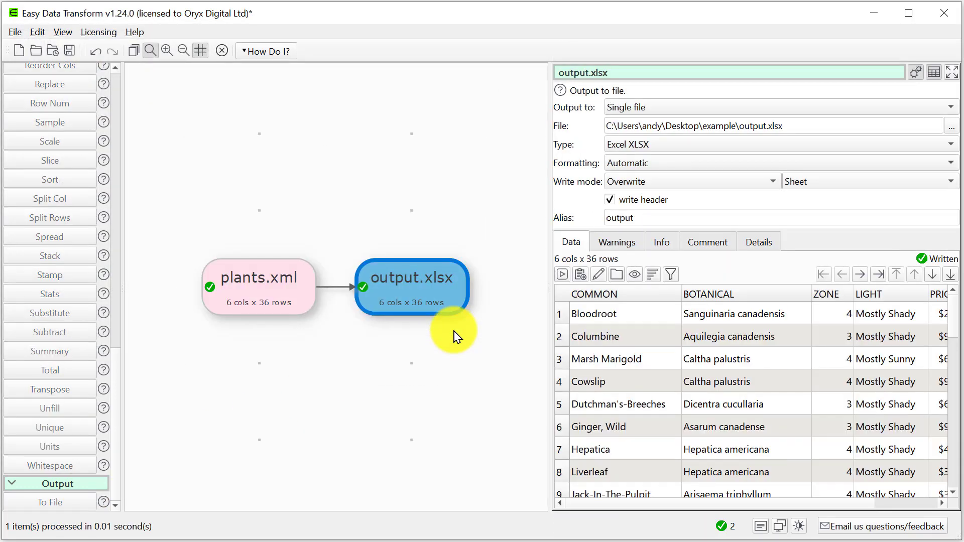
{"action": "mouse_move", "coordinate": [600, 277]}
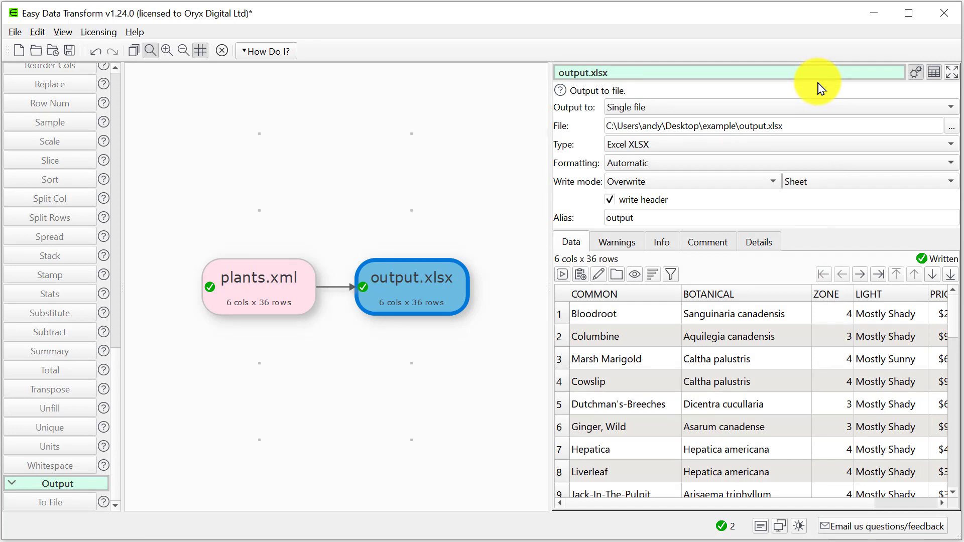
{"action": "mouse_move", "coordinate": [197, 67]}
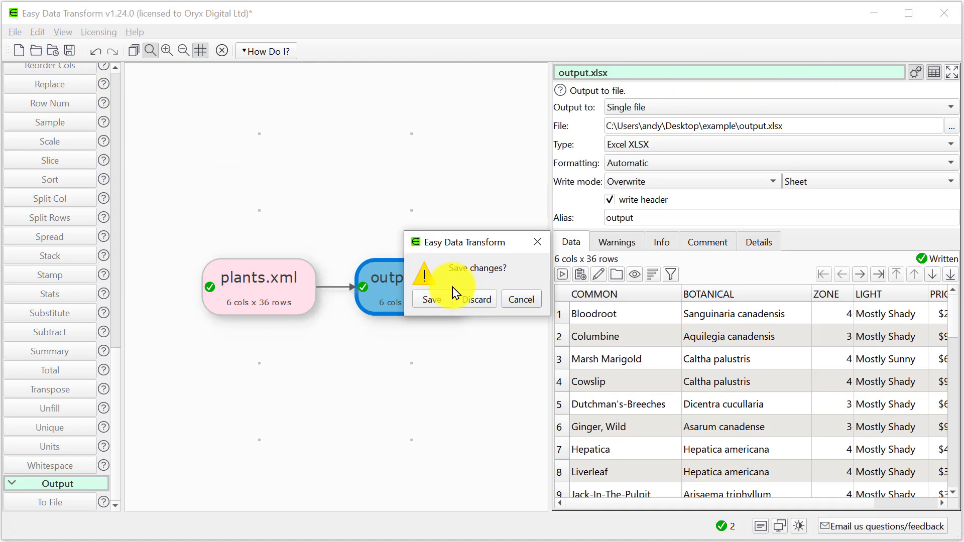
Discard the unsaved plants transform and add ecommerce.xml as input
{"action": "left_click", "coordinate": [471, 299]}
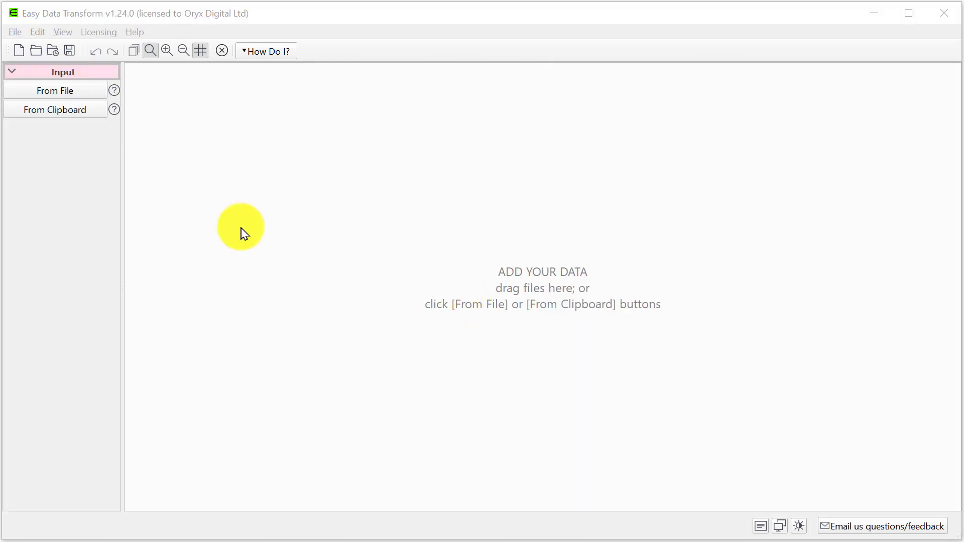
{"action": "left_click", "coordinate": [54, 91]}
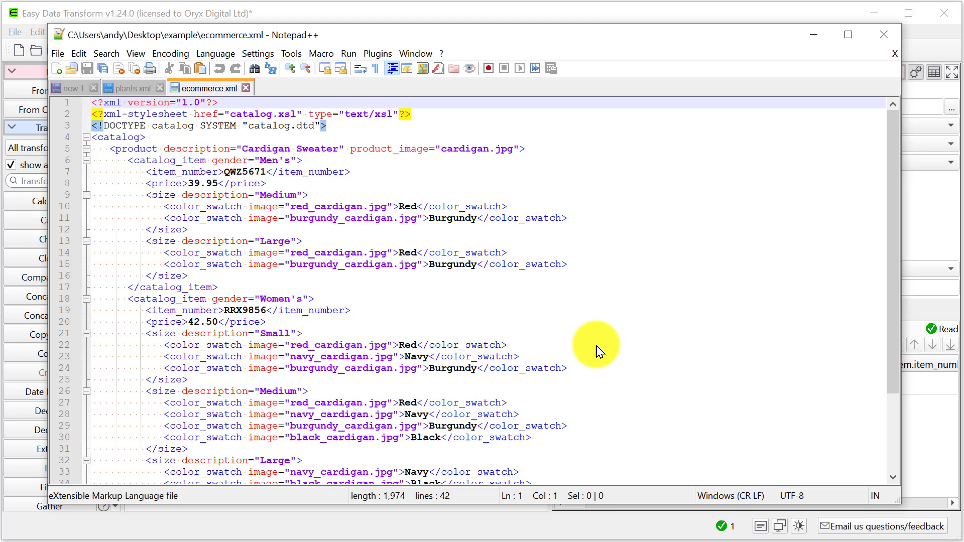
{"action": "left_click", "coordinate": [254, 253]}
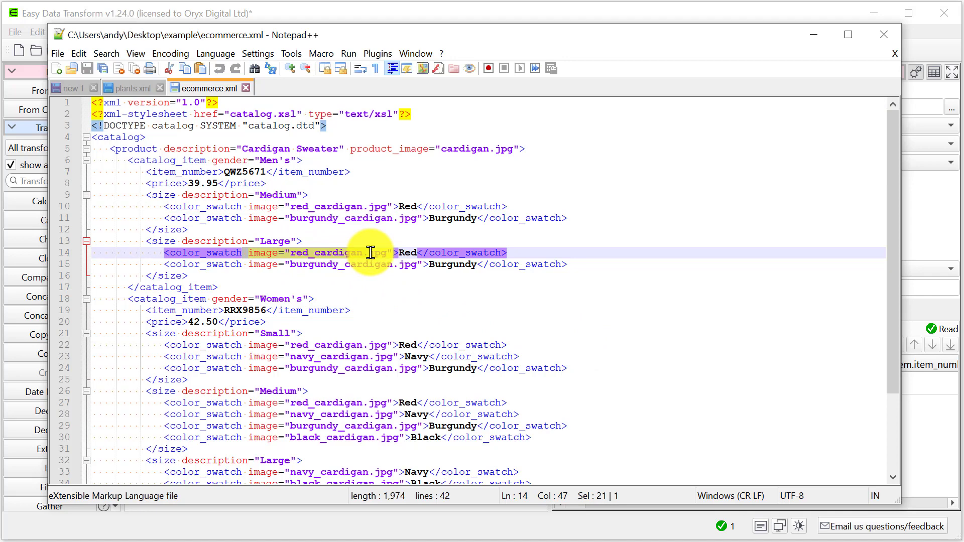
{"action": "left_click", "coordinate": [884, 34]}
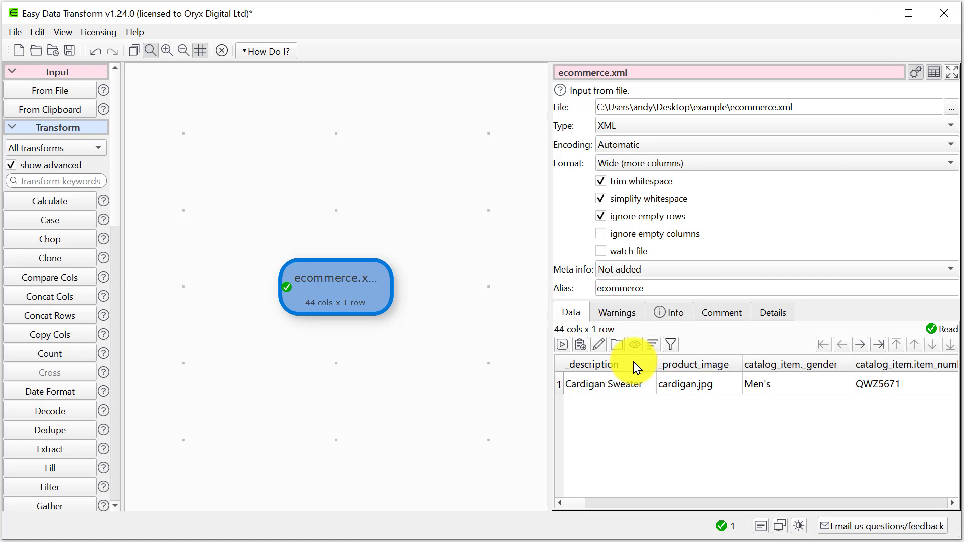
{"action": "mouse_move", "coordinate": [802, 382]}
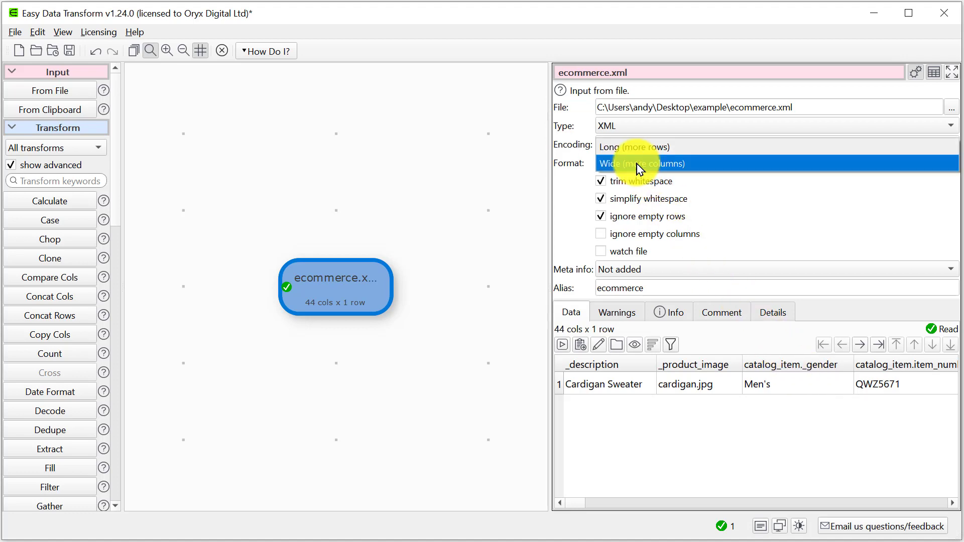
{"action": "mouse_move", "coordinate": [637, 147]}
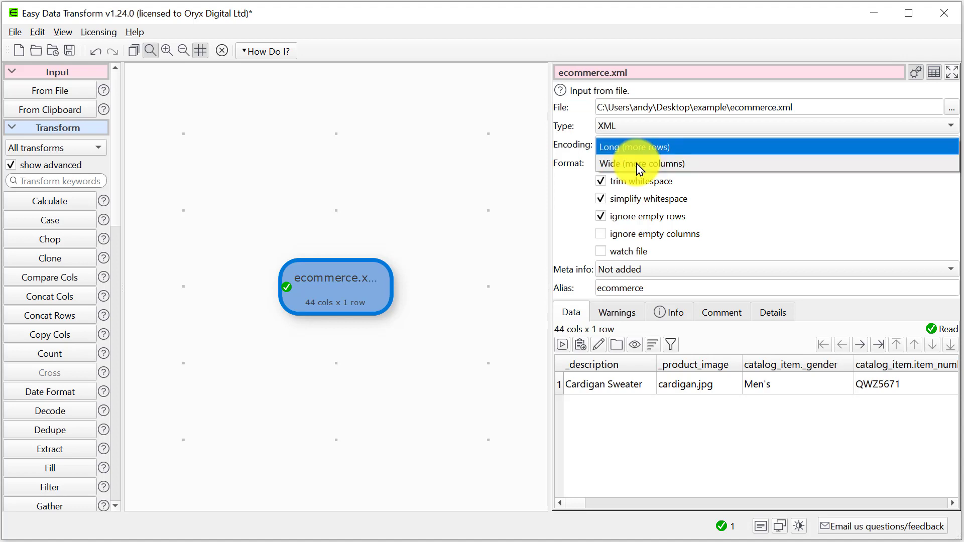
Set the ecommerce.xml input format to Long (more rows), giving 8 columns by 15 rows
{"action": "left_click", "coordinate": [636, 146]}
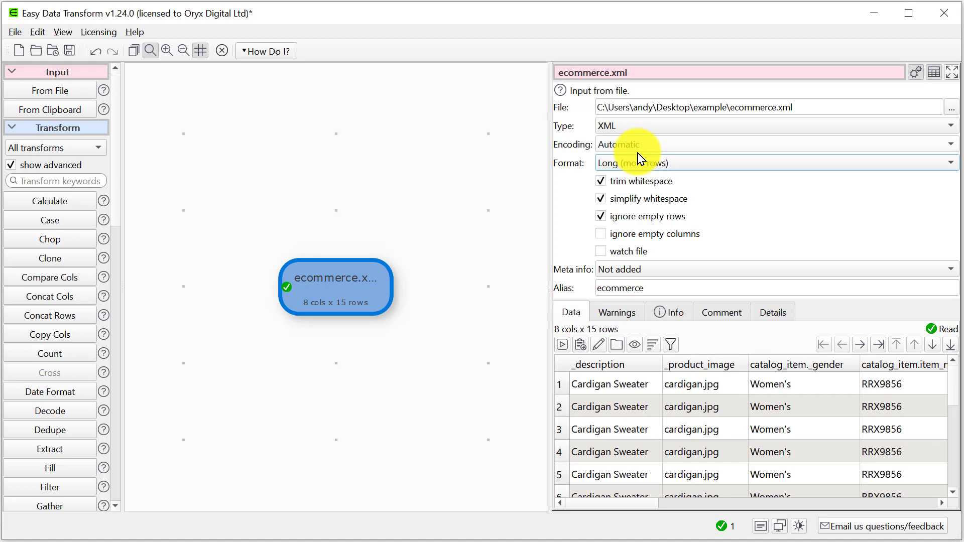
{"action": "mouse_move", "coordinate": [49, 302]}
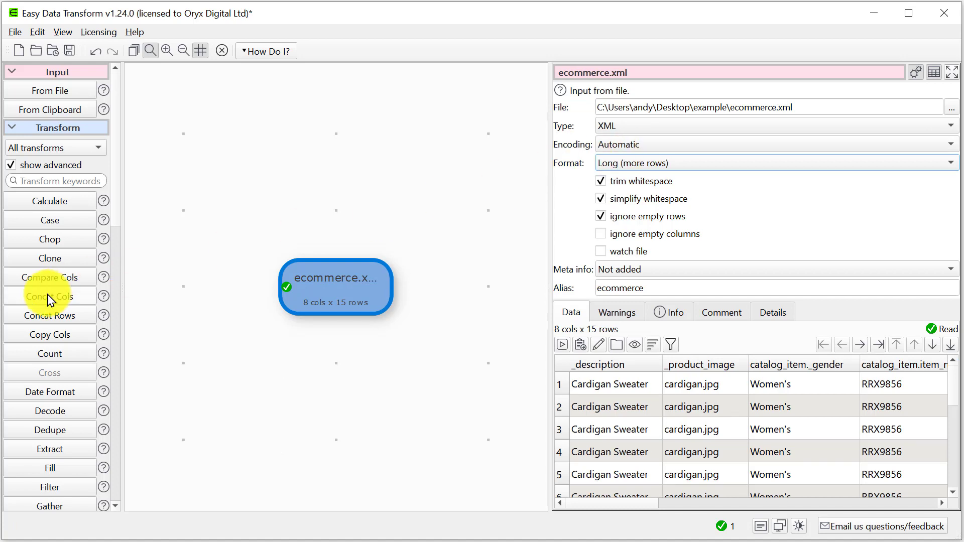
{"action": "mouse_move", "coordinate": [49, 296]}
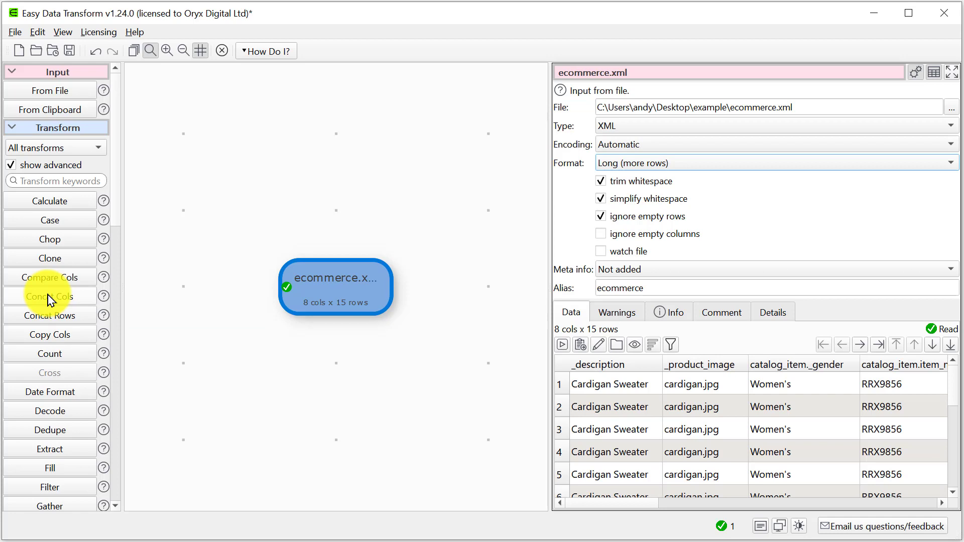
Add a Rename Cols step replacing '_' with nothing across all eight column names
{"action": "scroll", "scroll_direction": "down", "scroll_amount": 3}
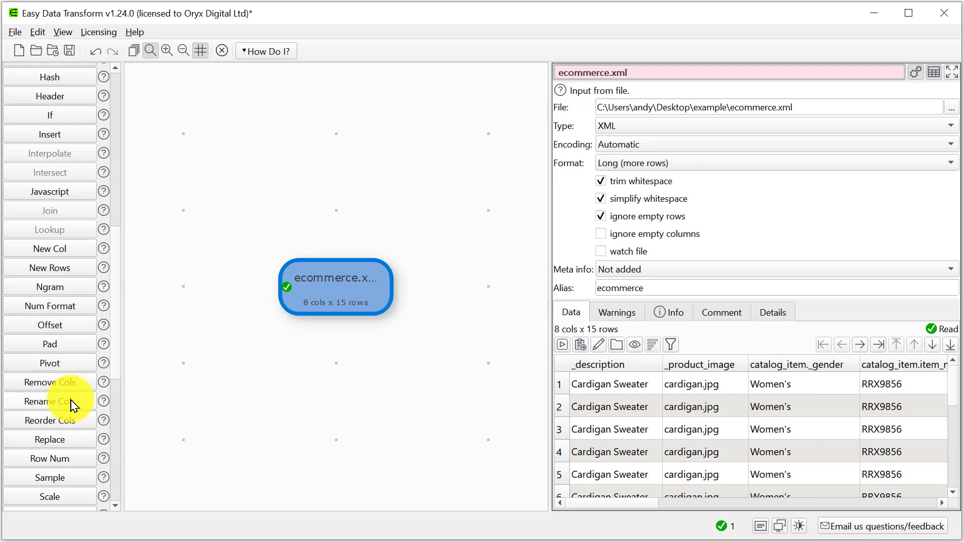
{"action": "left_click", "coordinate": [49, 401]}
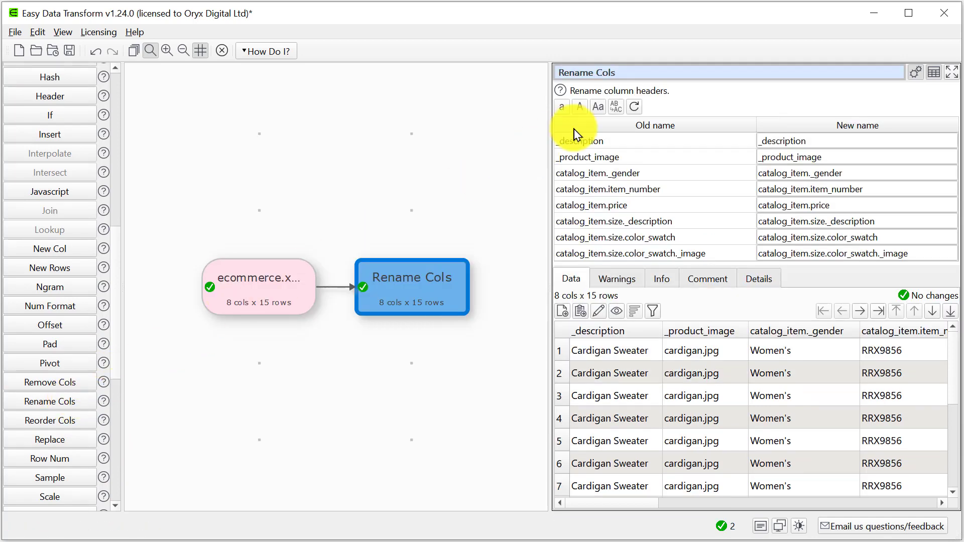
{"action": "left_click", "coordinate": [616, 106]}
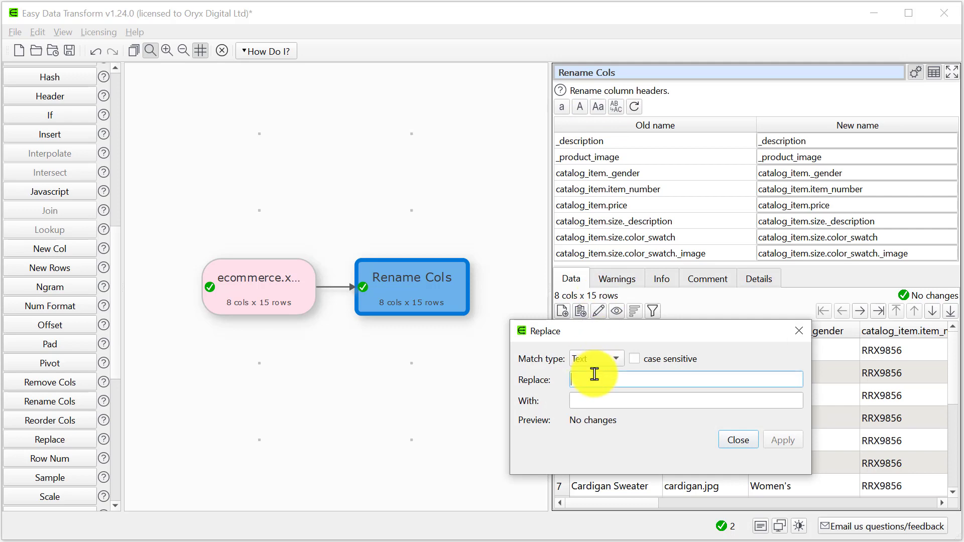
{"action": "type", "text": "_"}
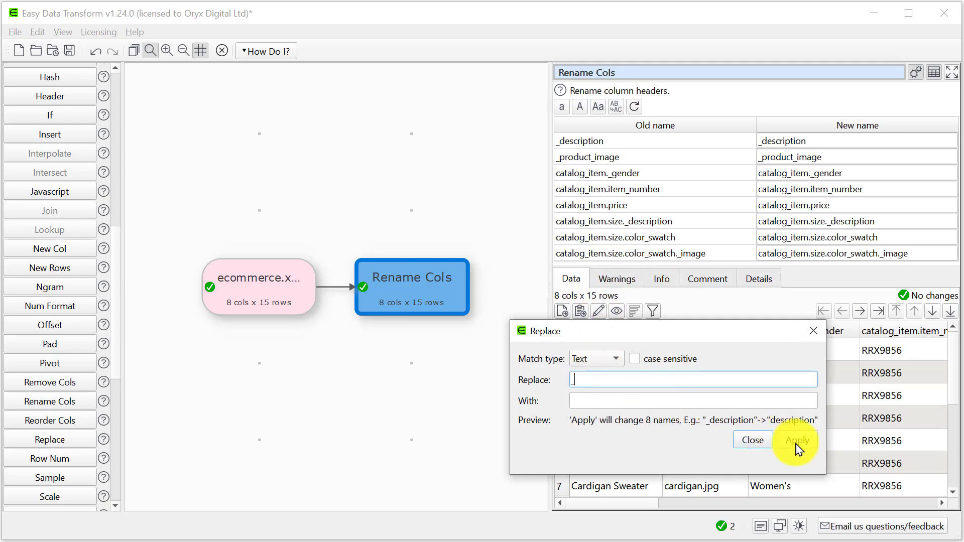
{"action": "left_click", "coordinate": [796, 440]}
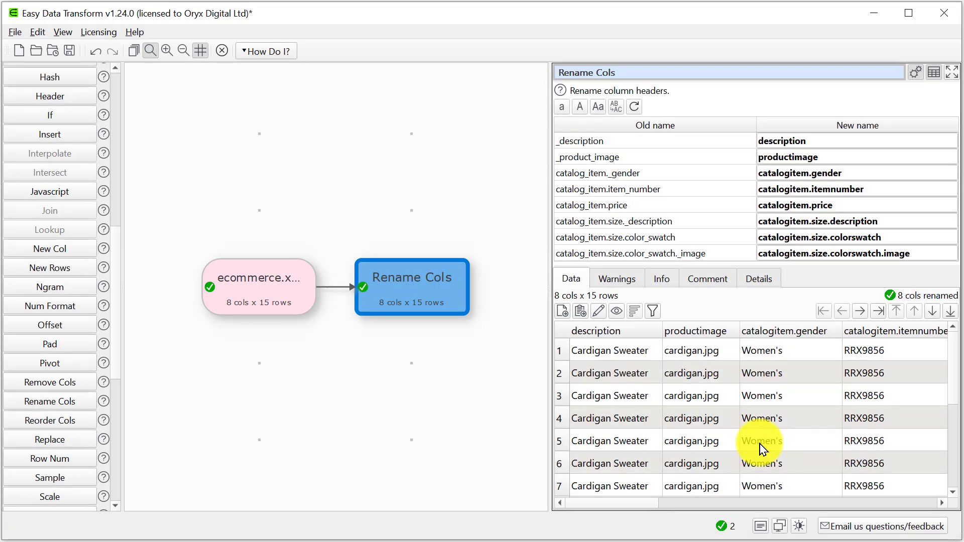
{"action": "mouse_move", "coordinate": [363, 475]}
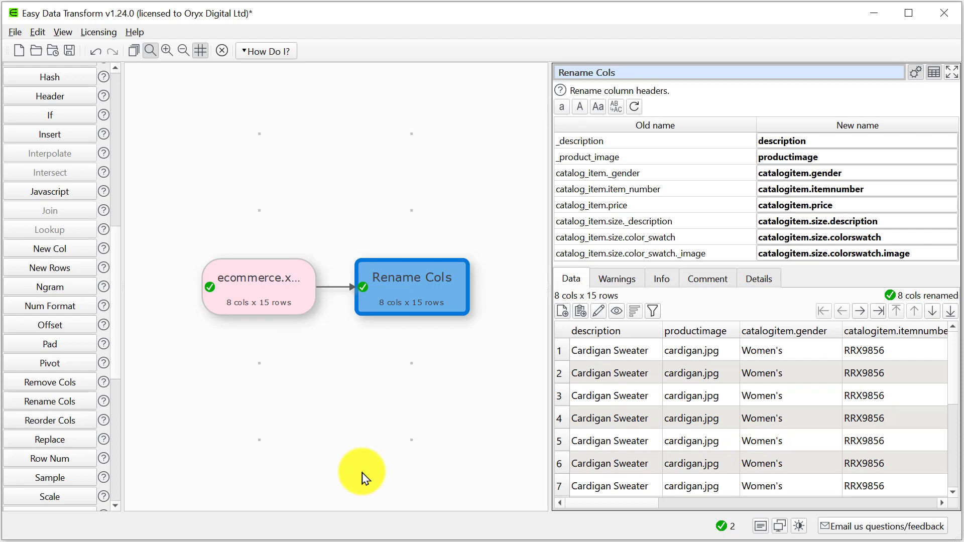
{"action": "scroll", "scroll_direction": "down", "scroll_amount": 3}
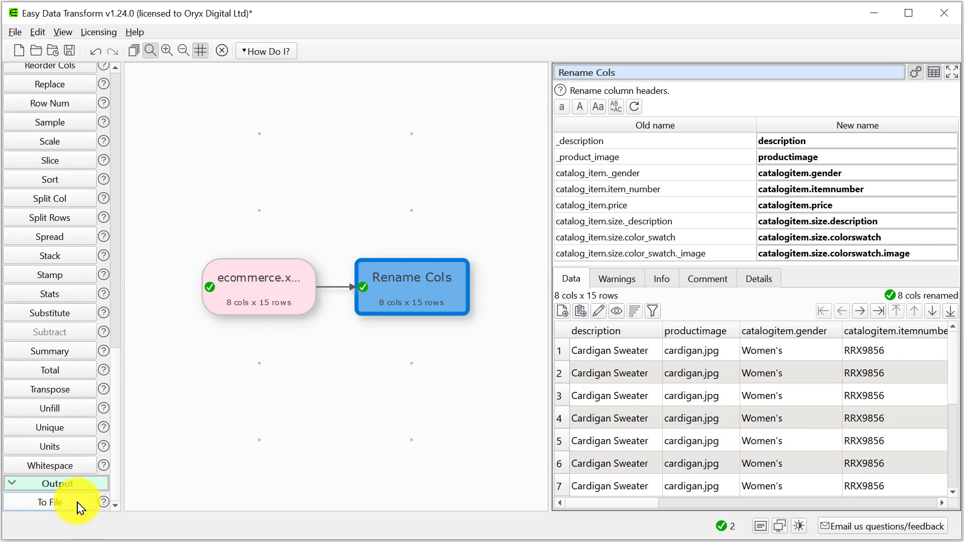
Write the renamed data to output1.xlsx and view the workbook in Excel
{"action": "left_click", "coordinate": [47, 502]}
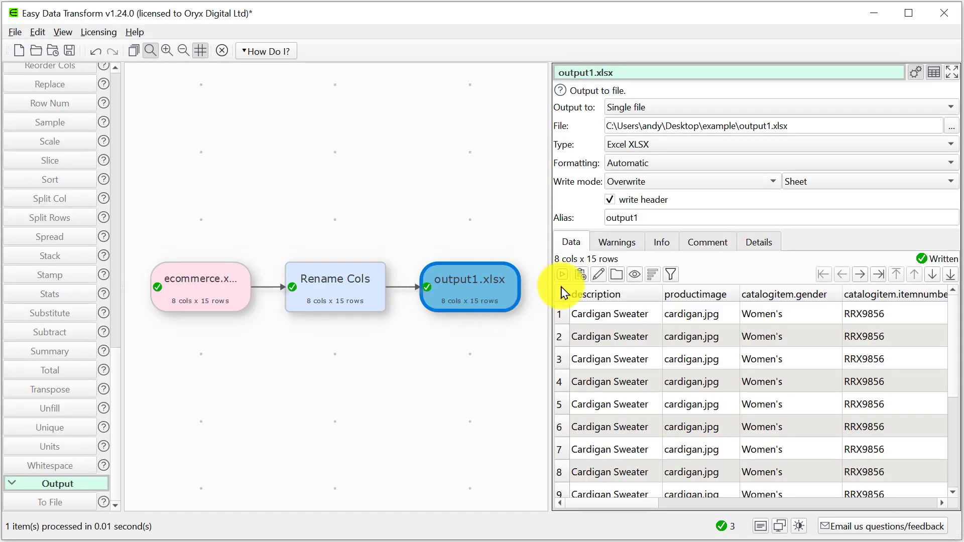
{"action": "left_click", "coordinate": [561, 275]}
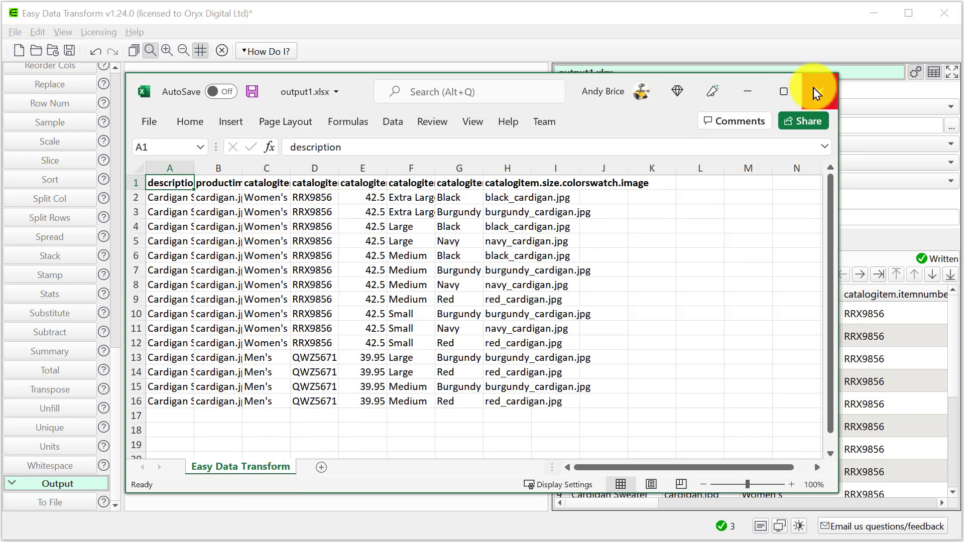
Append [mysheet] to the output path and confirm the mysheet tab in Excel
{"action": "left_click", "coordinate": [812, 91]}
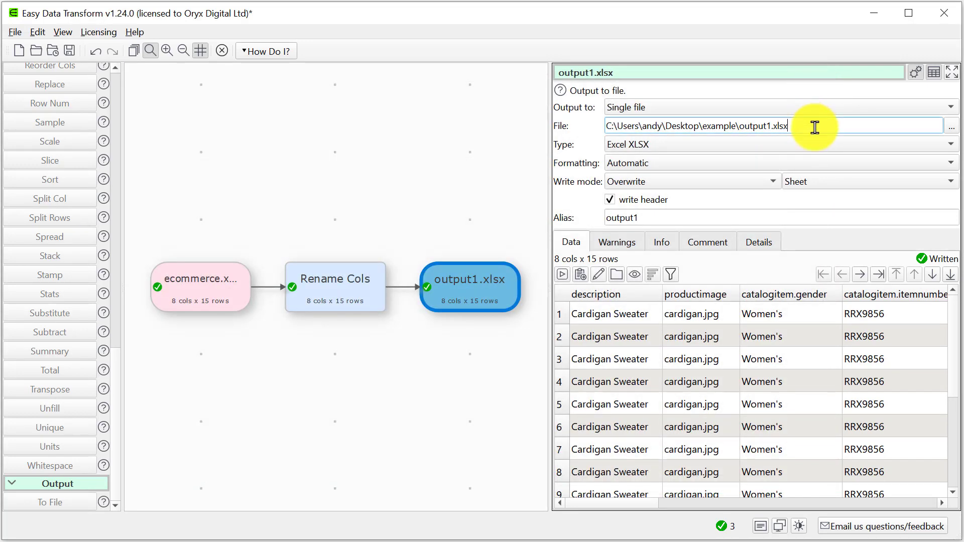
{"action": "mouse_move", "coordinate": [815, 128]}
{"action": "type", "text": "[mysheet]"}
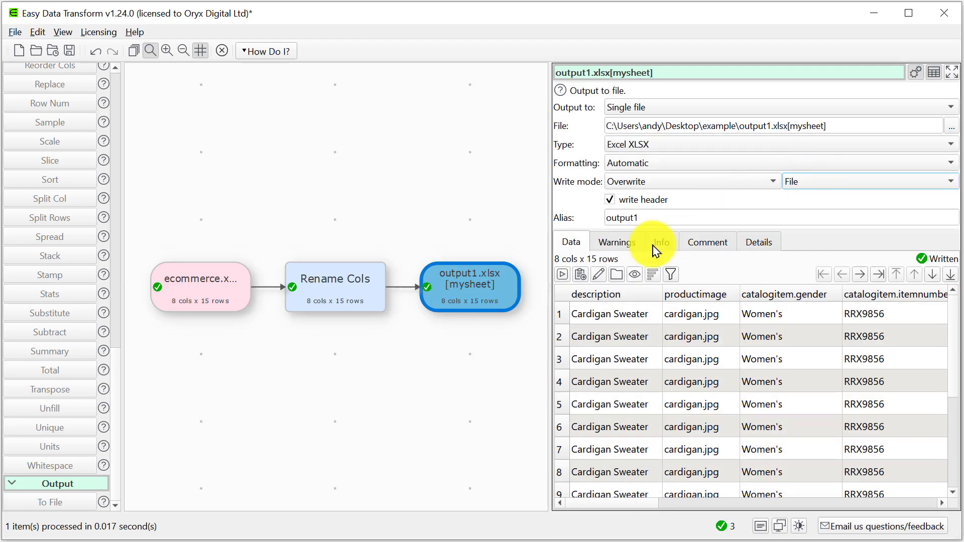
{"action": "left_click", "coordinate": [600, 274]}
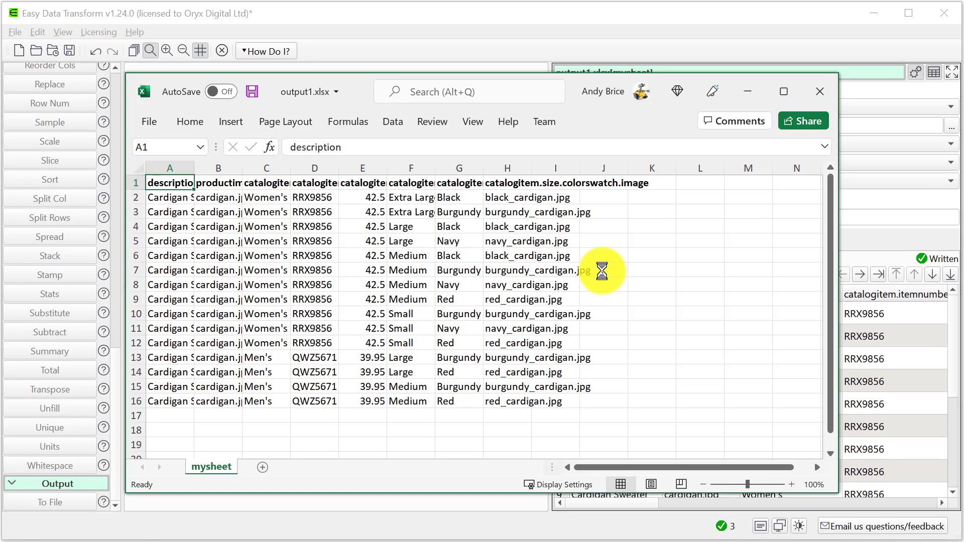
{"action": "mouse_move", "coordinate": [204, 466]}
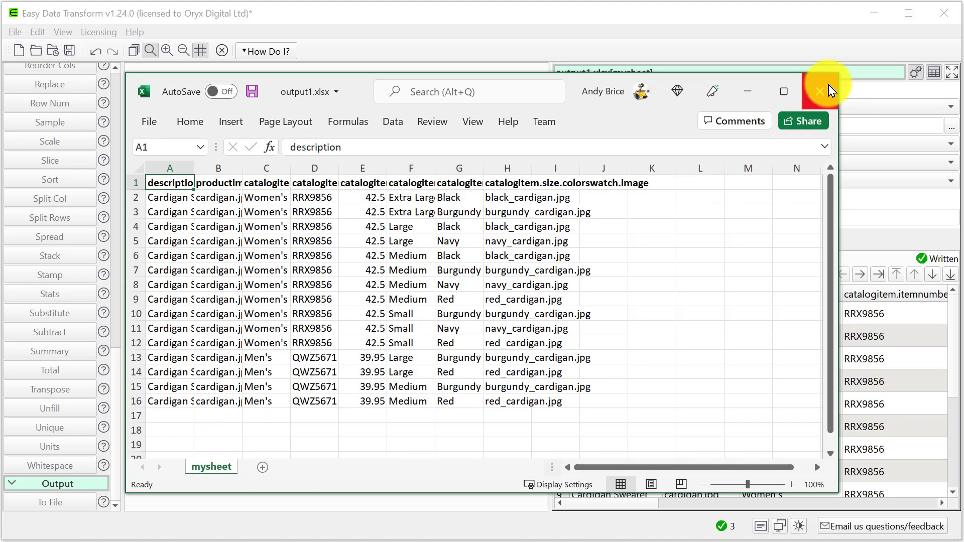
{"action": "left_click", "coordinate": [821, 91]}
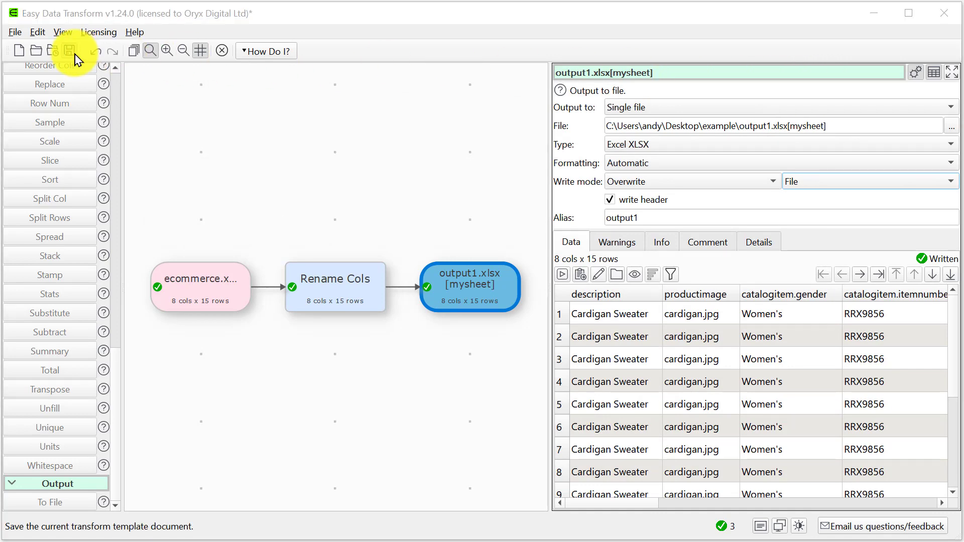
Save the transform as MyTransform.transform and bring up Batch Process
{"action": "left_click", "coordinate": [68, 51]}
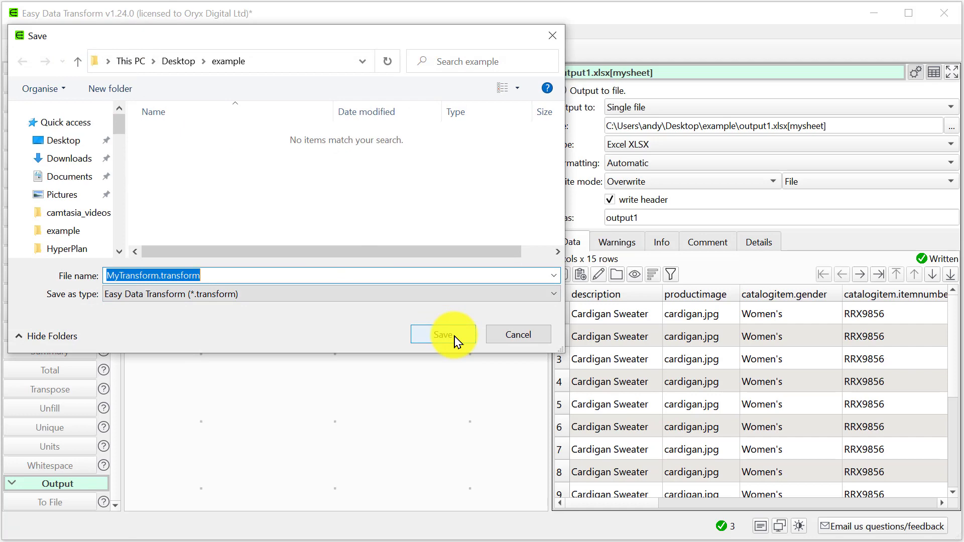
{"action": "left_click", "coordinate": [443, 333]}
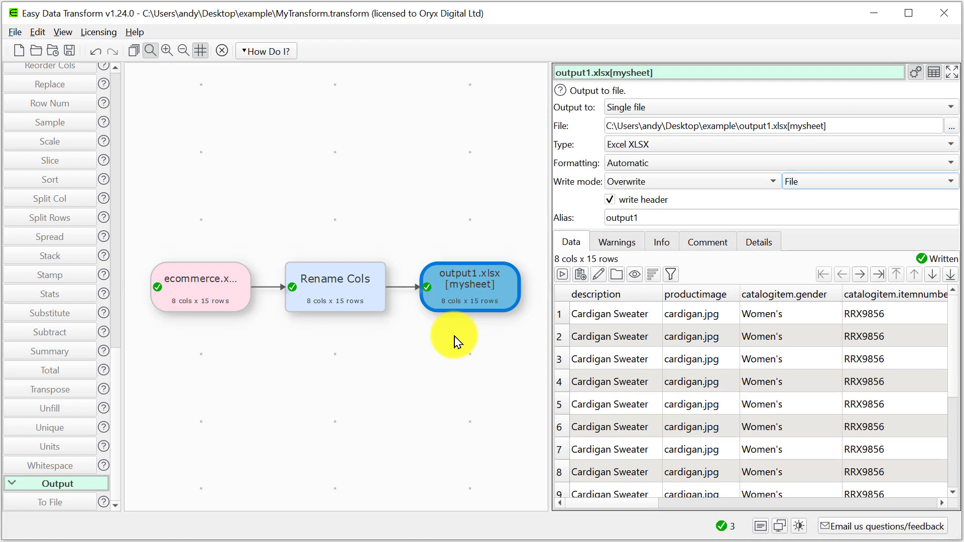
{"action": "left_click", "coordinate": [134, 50]}
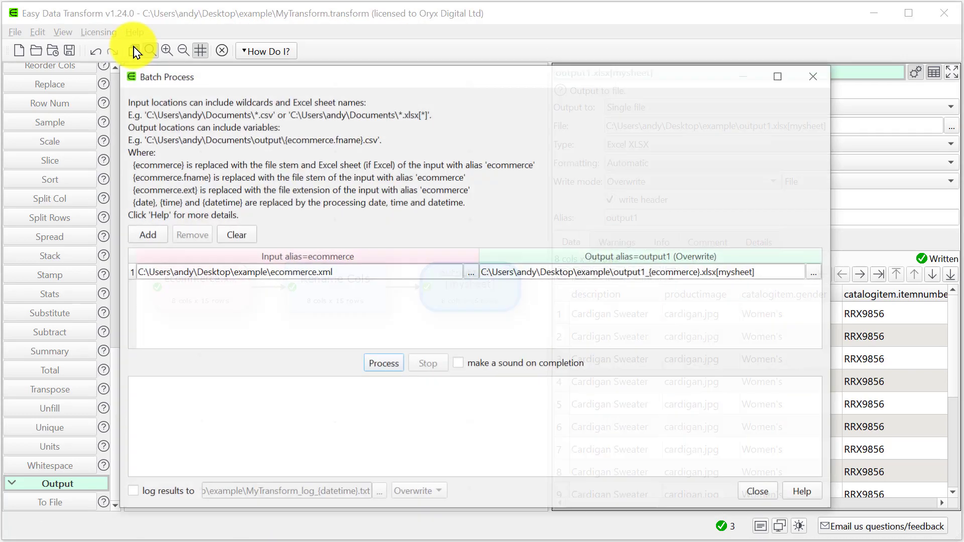